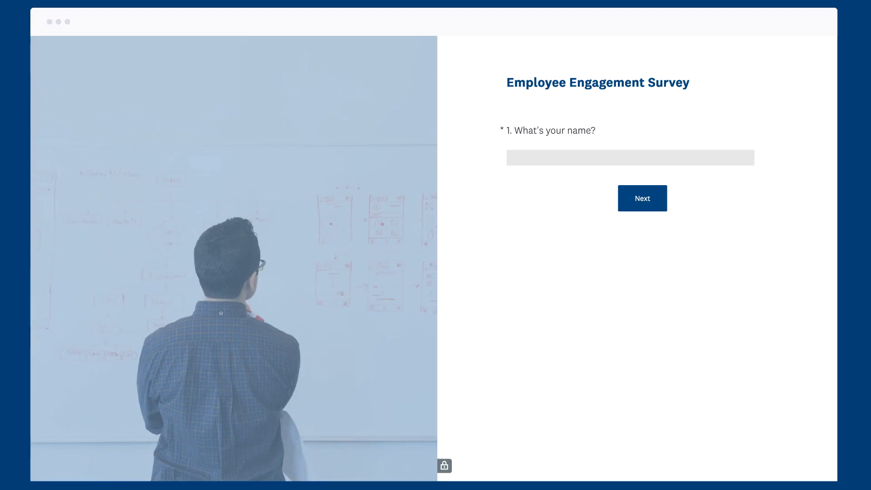
Step: Answer the name question with 'Beth' and continue to the next page
text(Bethany)
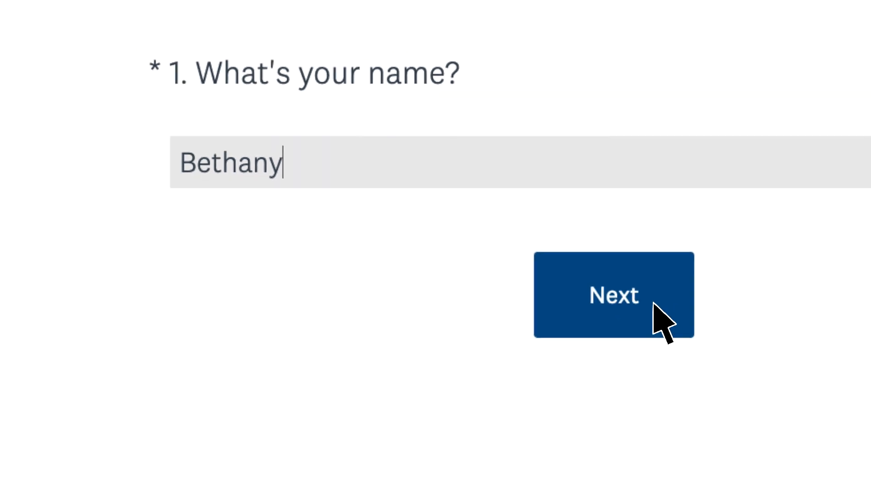
click(614, 295)
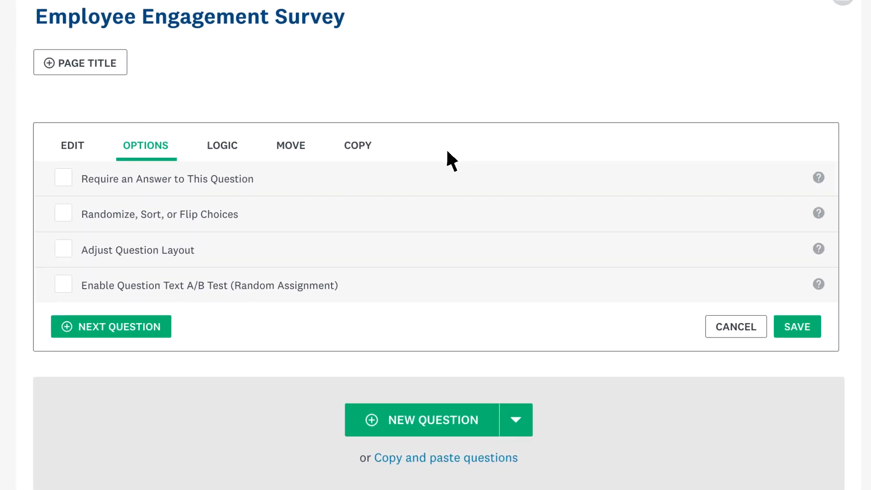
Step: Make the question require an answer and save its options
click(63, 178)
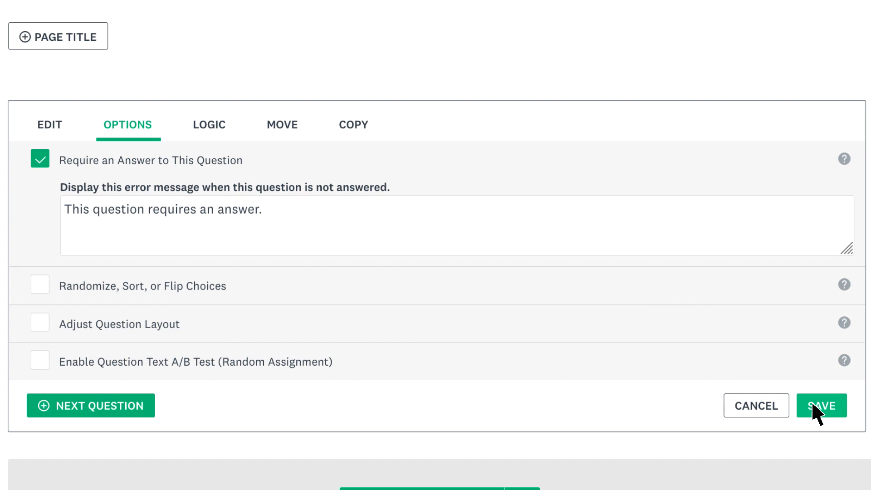
click(823, 405)
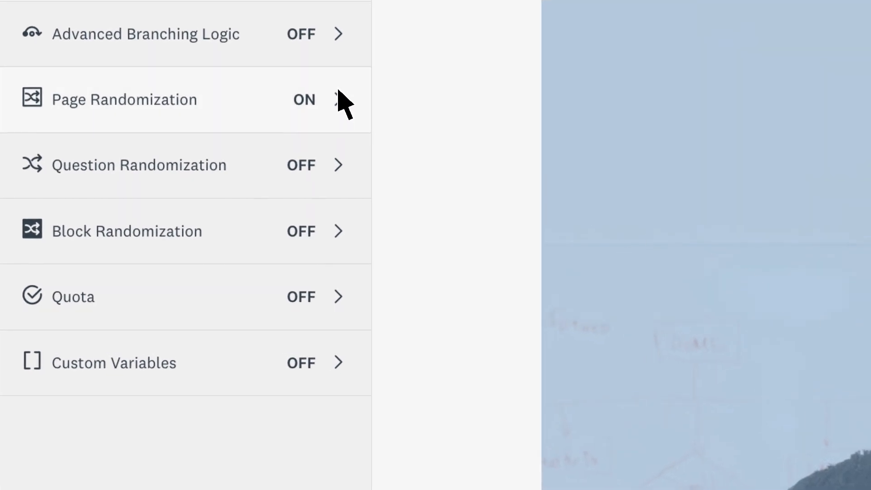
Step: Go into the Page Randomization settings to switch randomization off
click(125, 99)
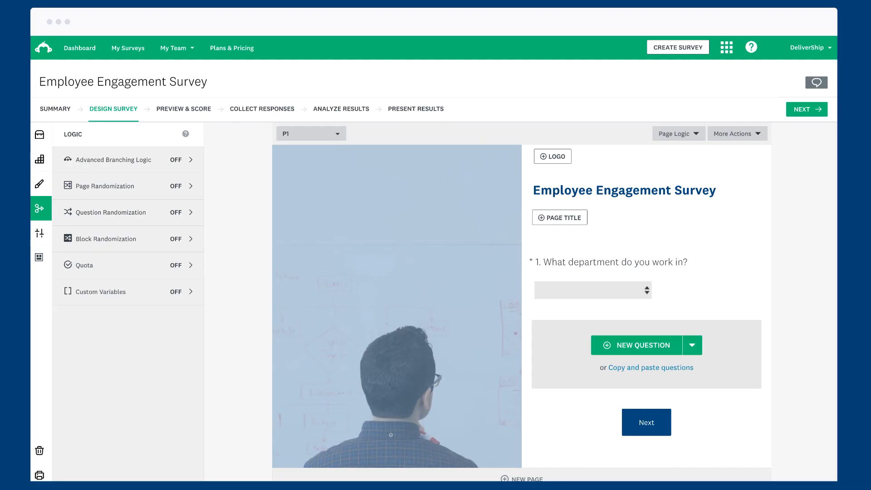
Step: Review Q2's Insert-text-from Previous Questions source for piping the department answer
scroll(down, 3)
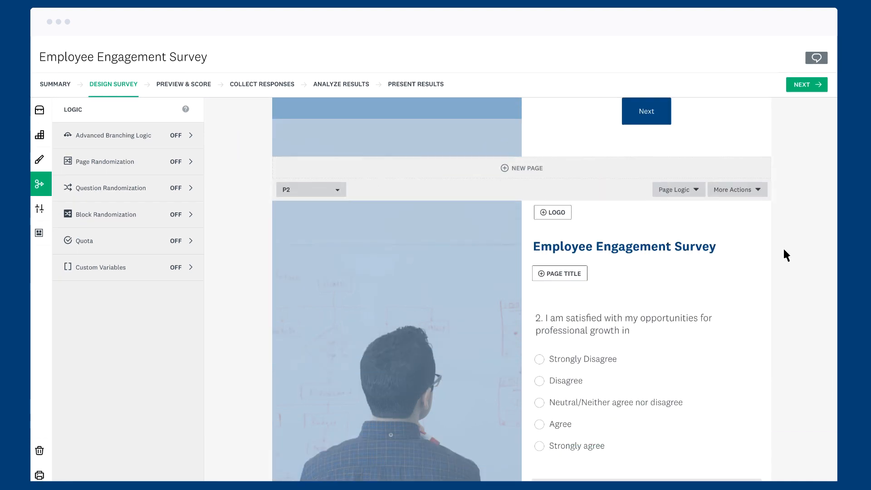
scroll(down, 3)
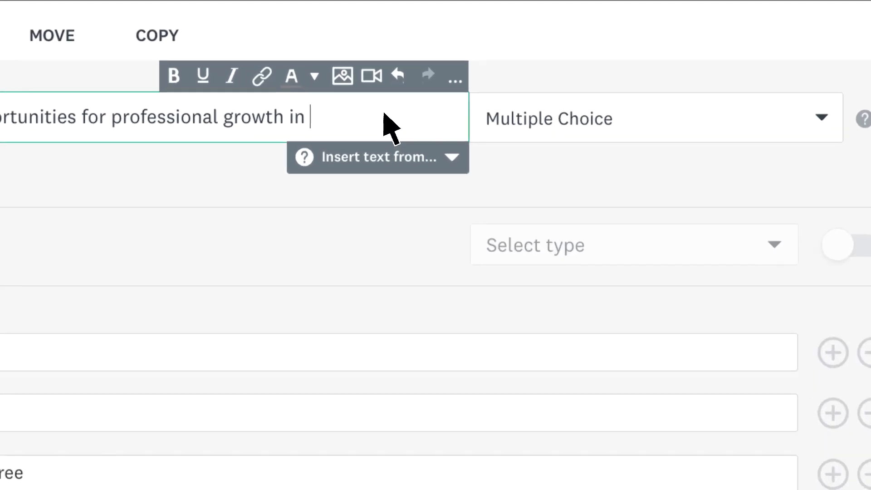
click(378, 158)
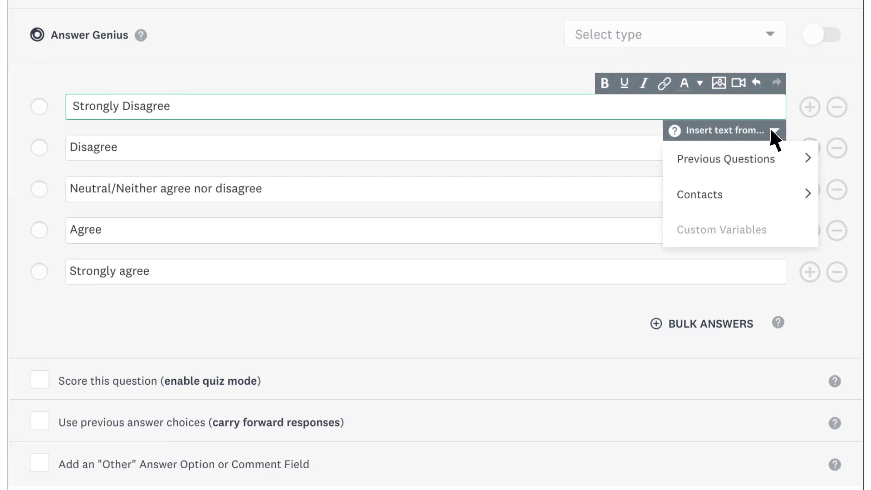
click(726, 159)
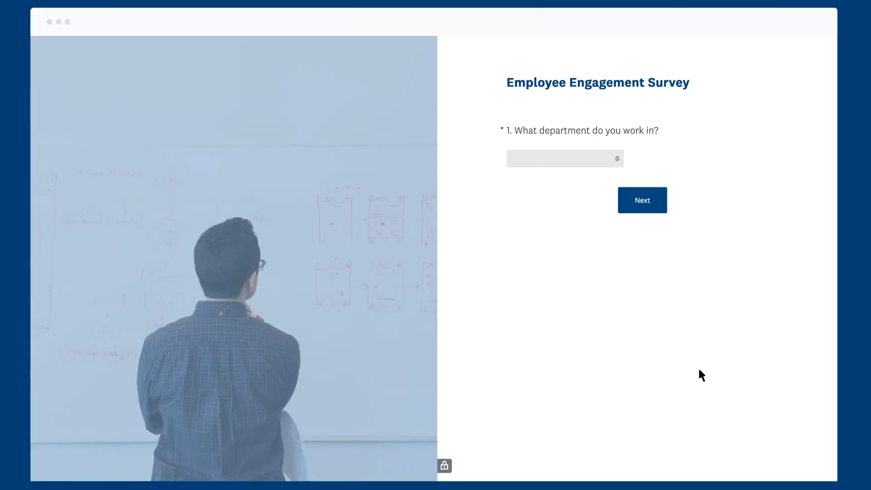
Step: Answer the department question with Accounting and advance to the next page
click(565, 158)
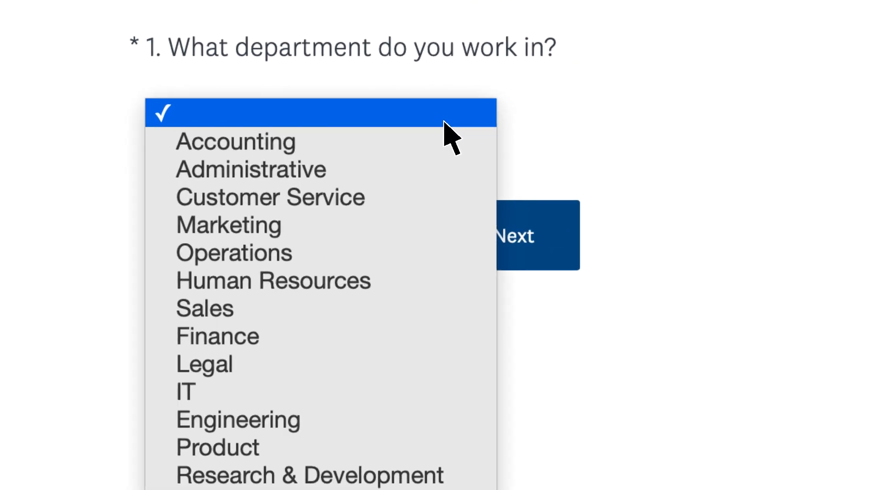
click(236, 142)
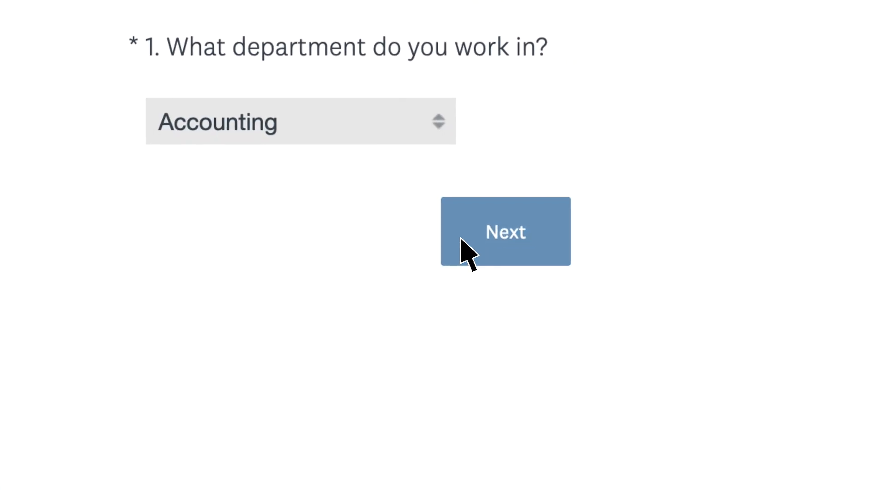
click(505, 231)
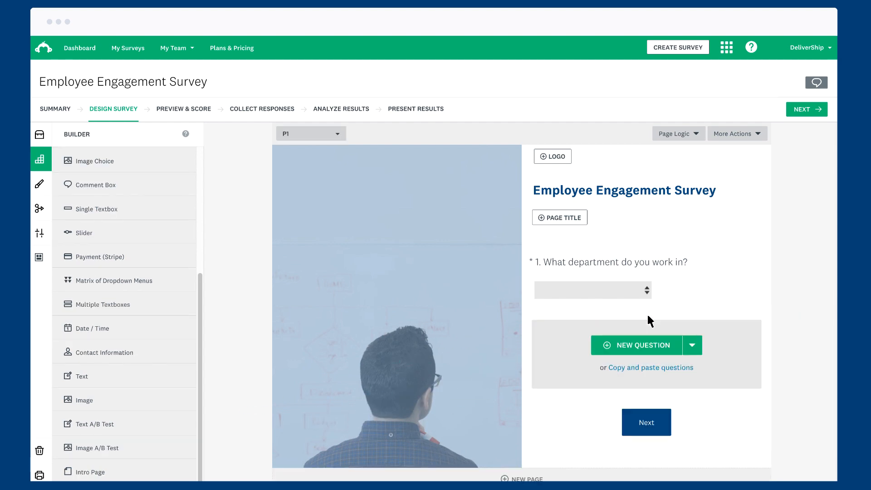
Step: Bring up question 2's professional-growth statement in the Edit panel
click(636, 345)
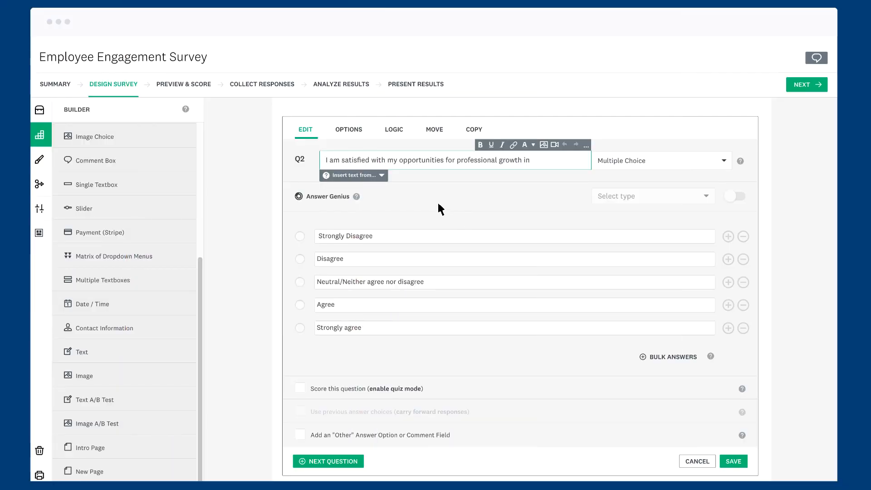
click(354, 175)
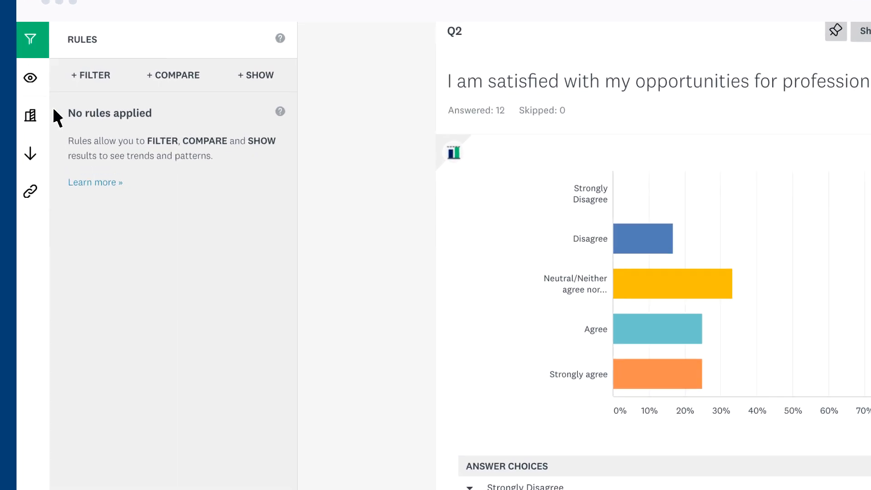
Step: Filter the results by Q1 department, keeping only Marketing respondents (Q1: Marketing)
click(91, 75)
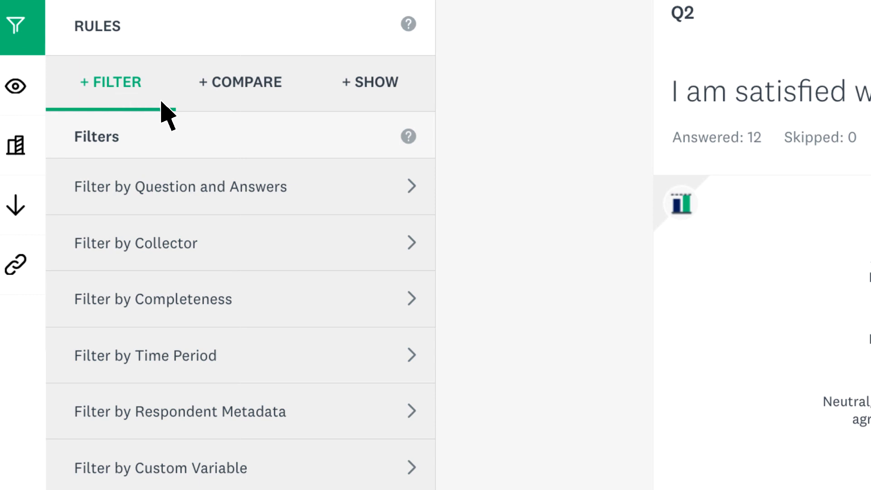
click(180, 187)
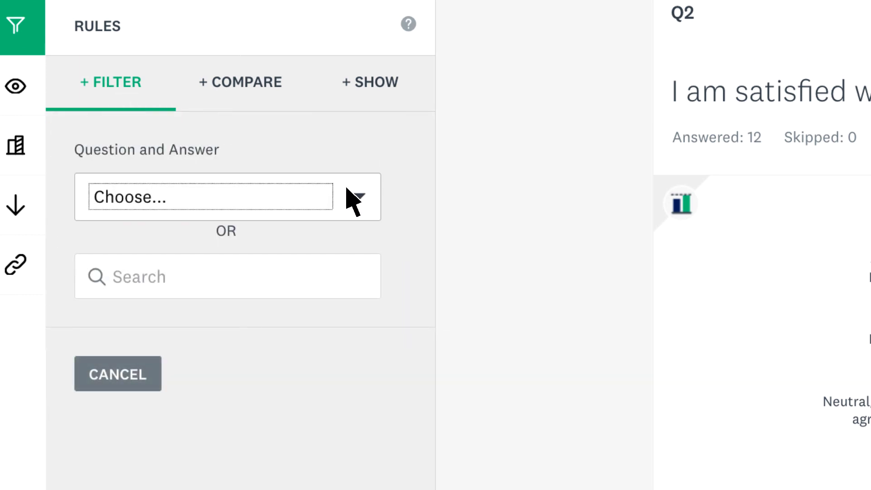
click(211, 196)
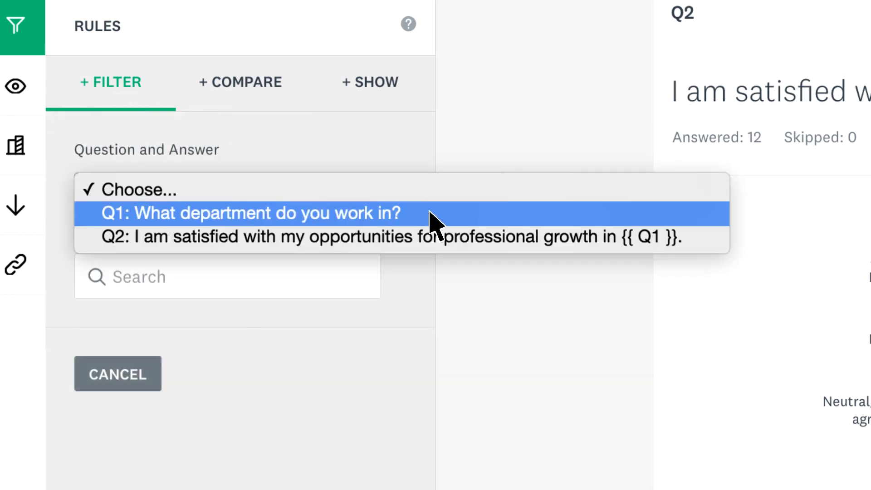
click(250, 213)
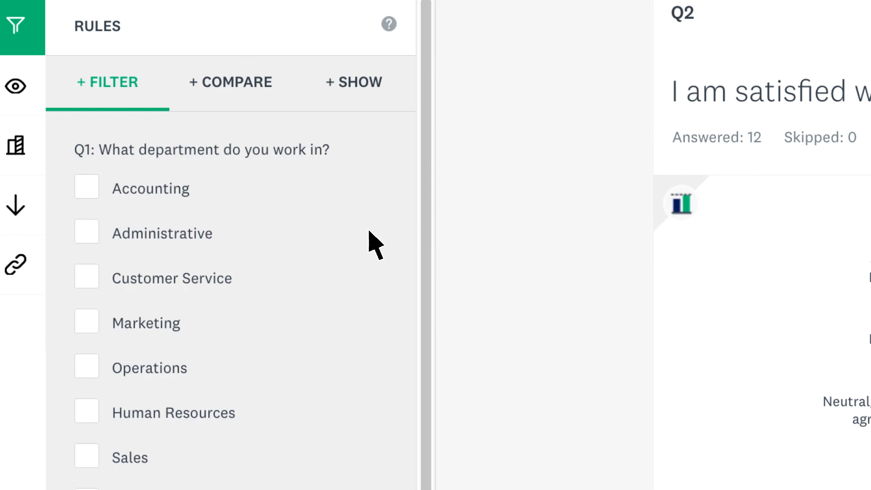
click(69, 171)
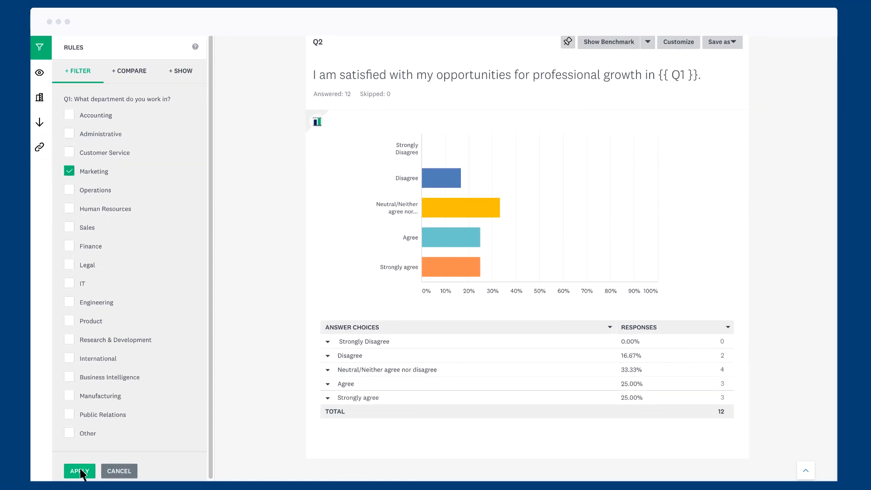
click(80, 471)
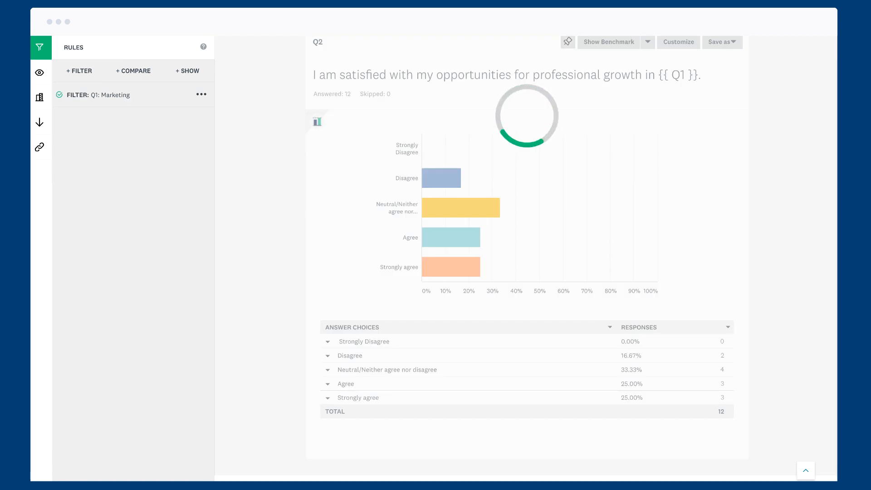